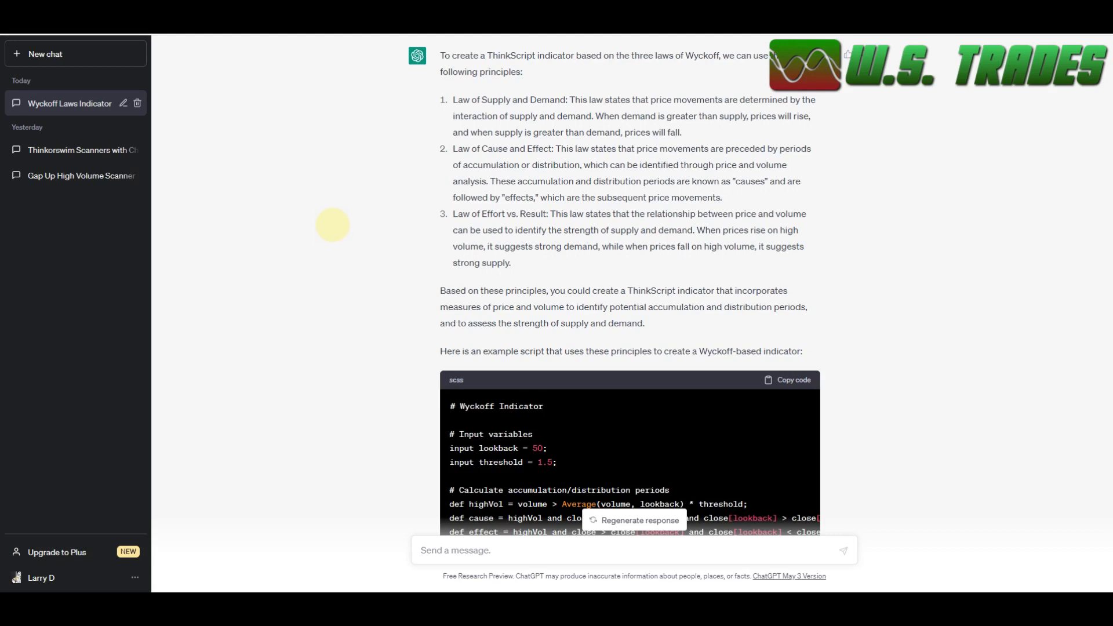
mouse_move(328, 204)
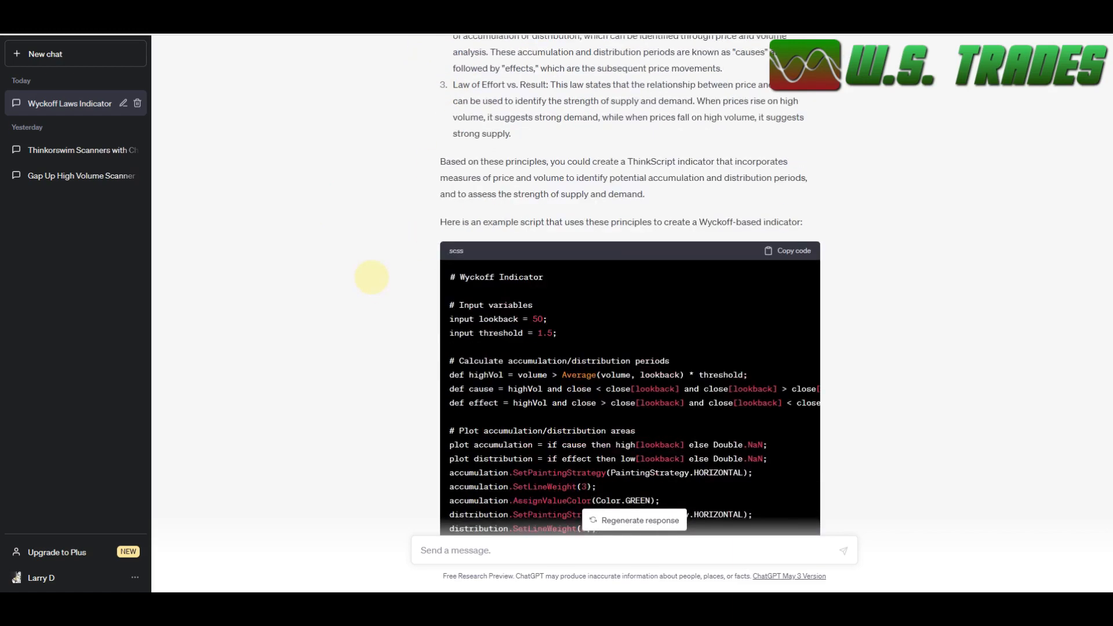
Scroll through ChatGPT's generated Wyckoff Indicator ThinkScript code block to review it.
scroll(down, 3)
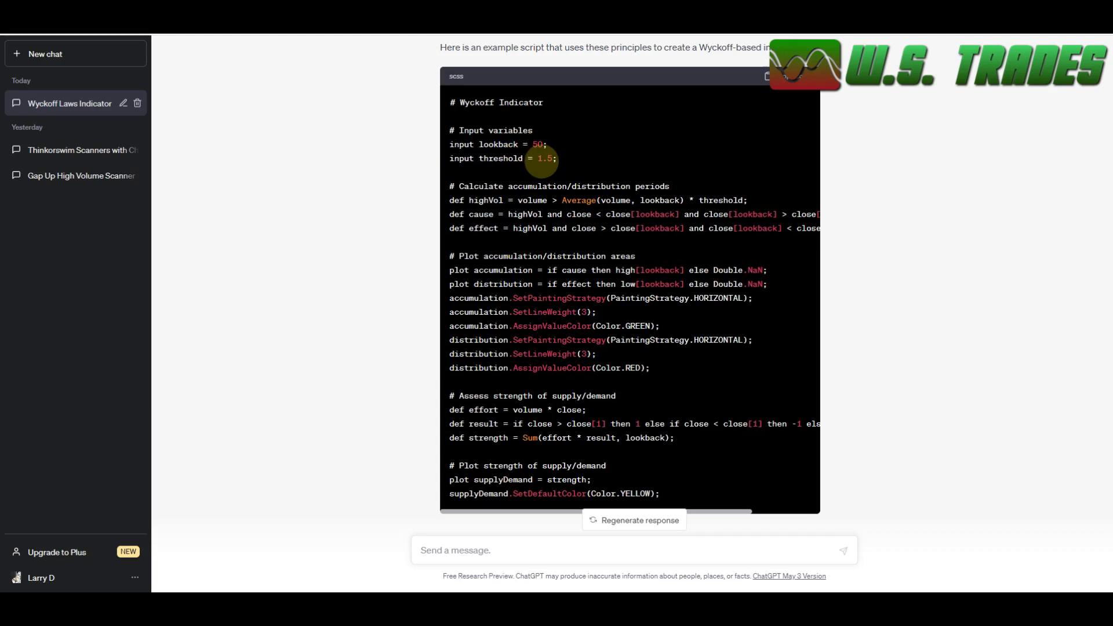
mouse_move(603, 167)
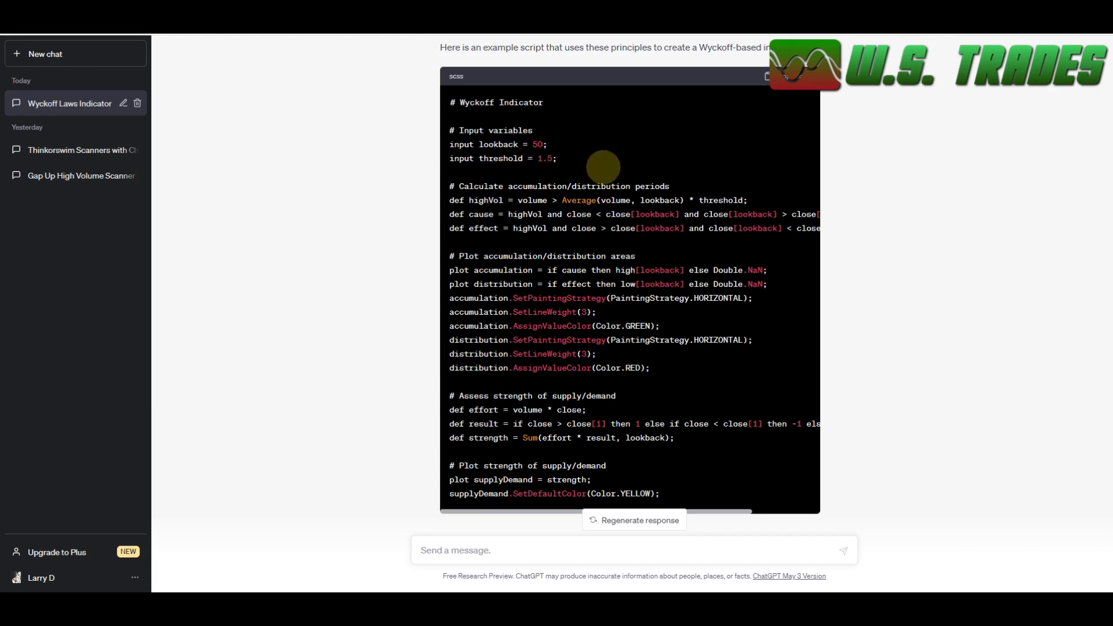
mouse_move(383, 206)
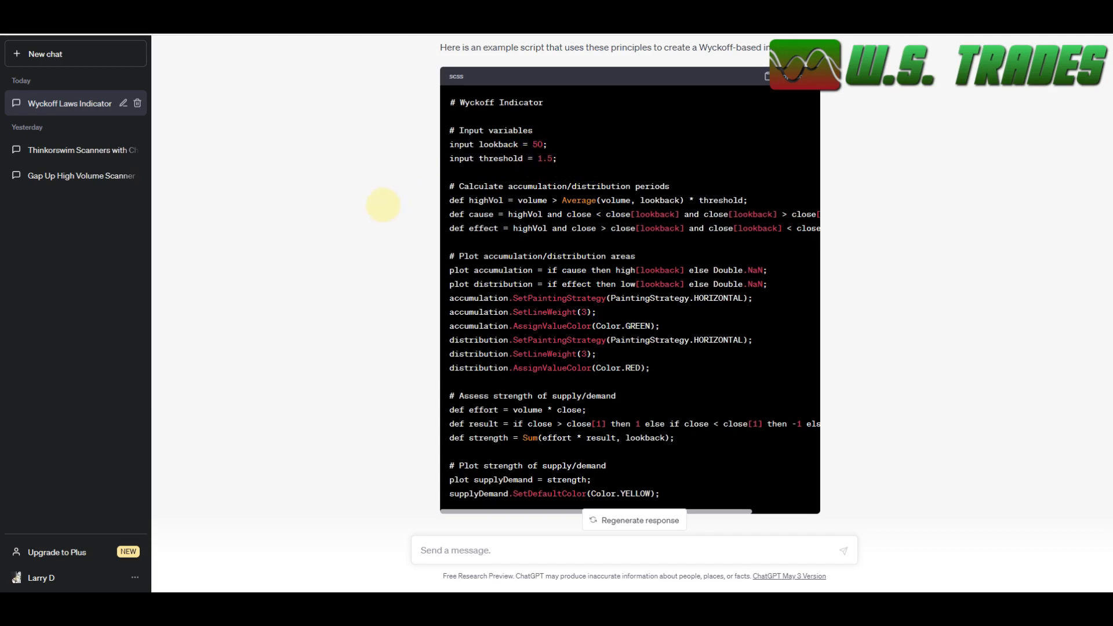
mouse_move(422, 398)
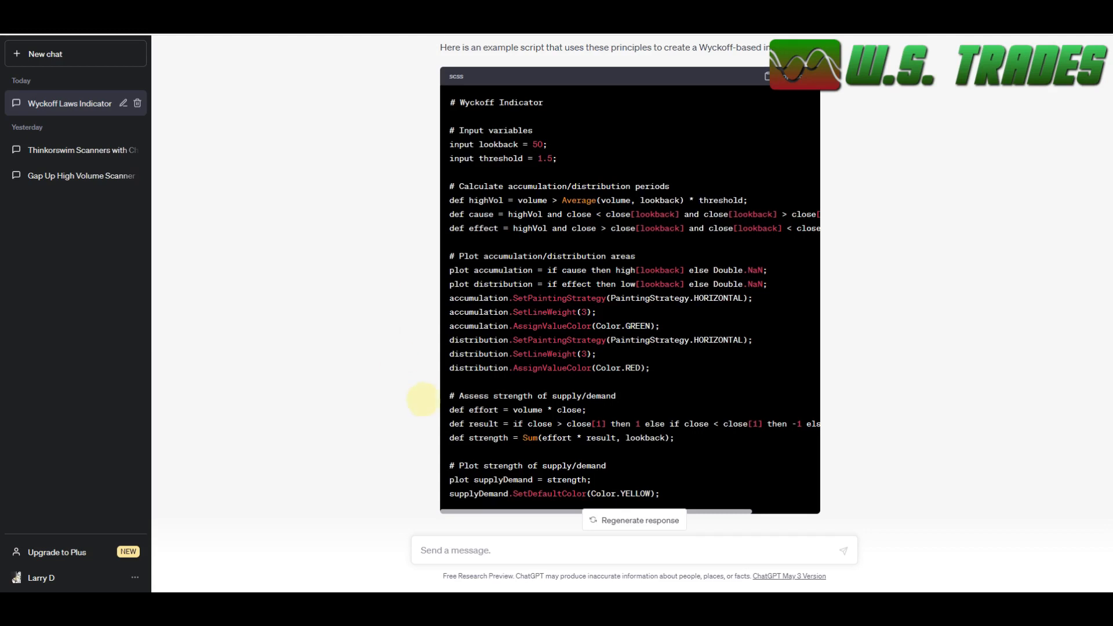
mouse_move(485, 315)
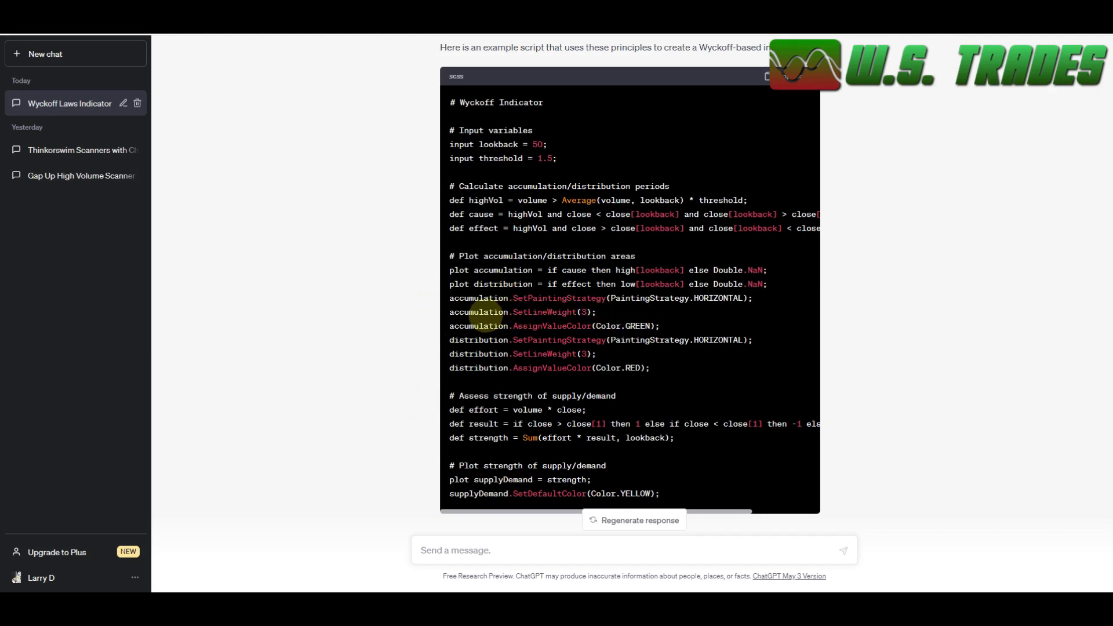
mouse_move(539, 321)
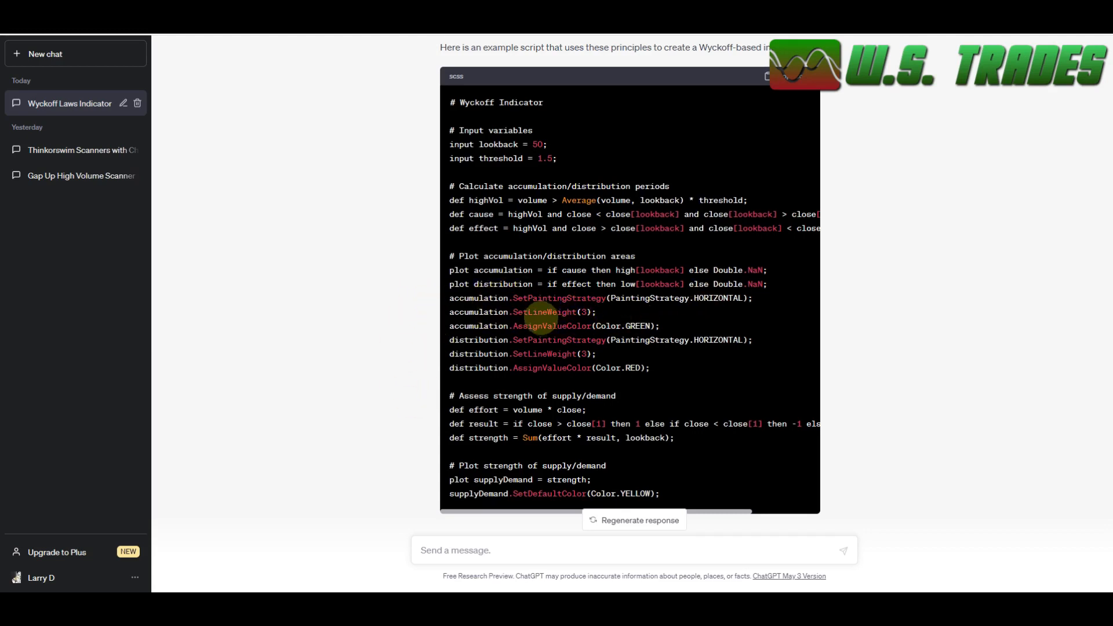
mouse_move(465, 348)
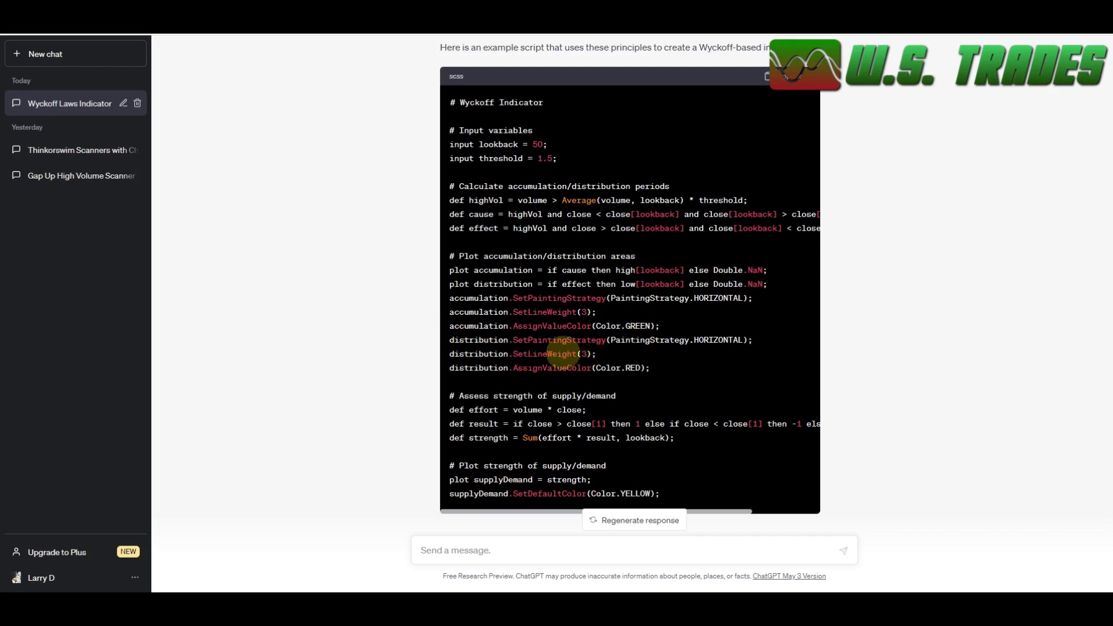
scroll(down, 3)
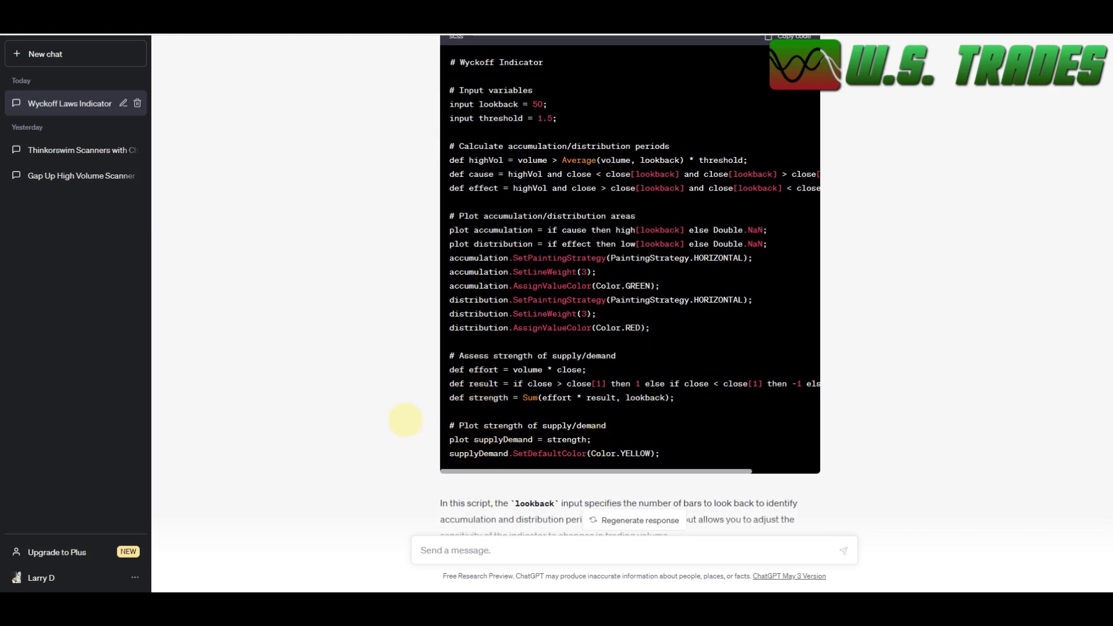
scroll(down, 3)
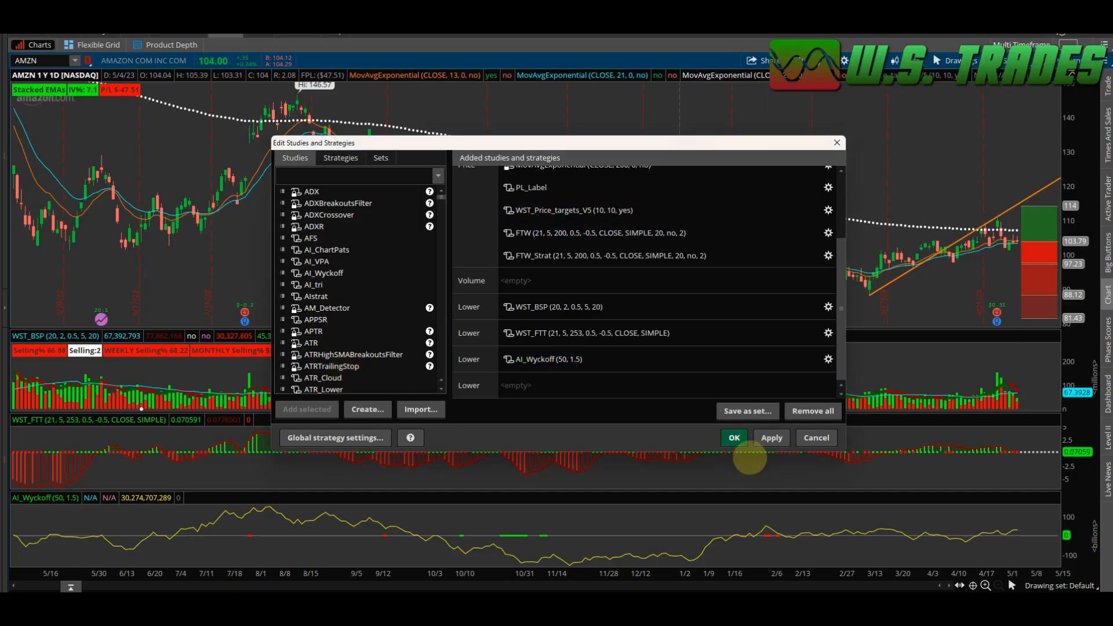
click(734, 437)
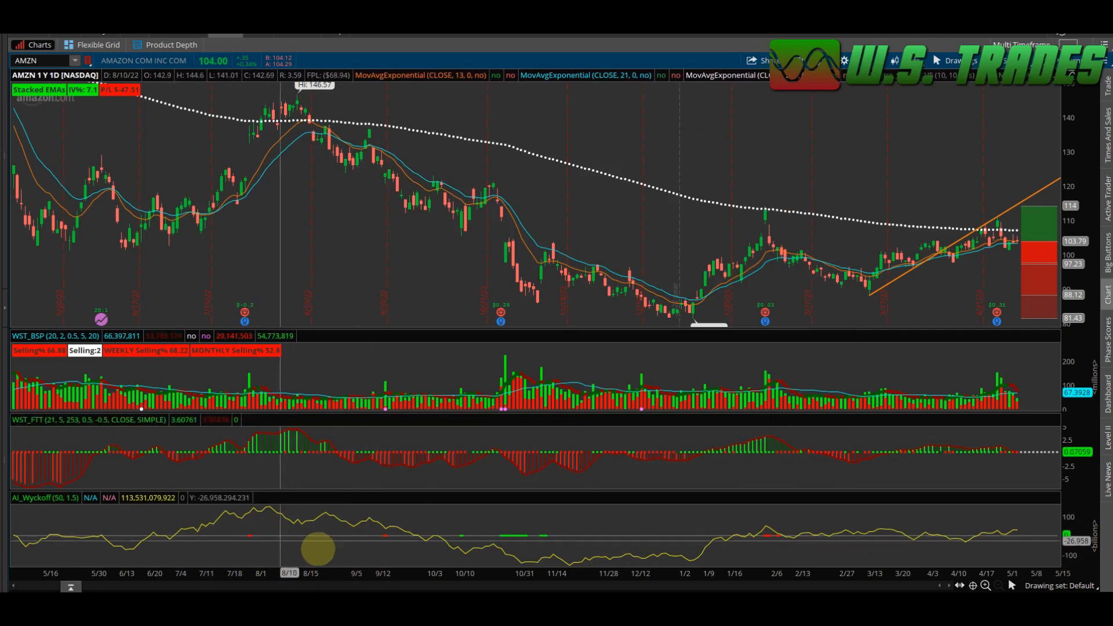
mouse_move(232, 535)
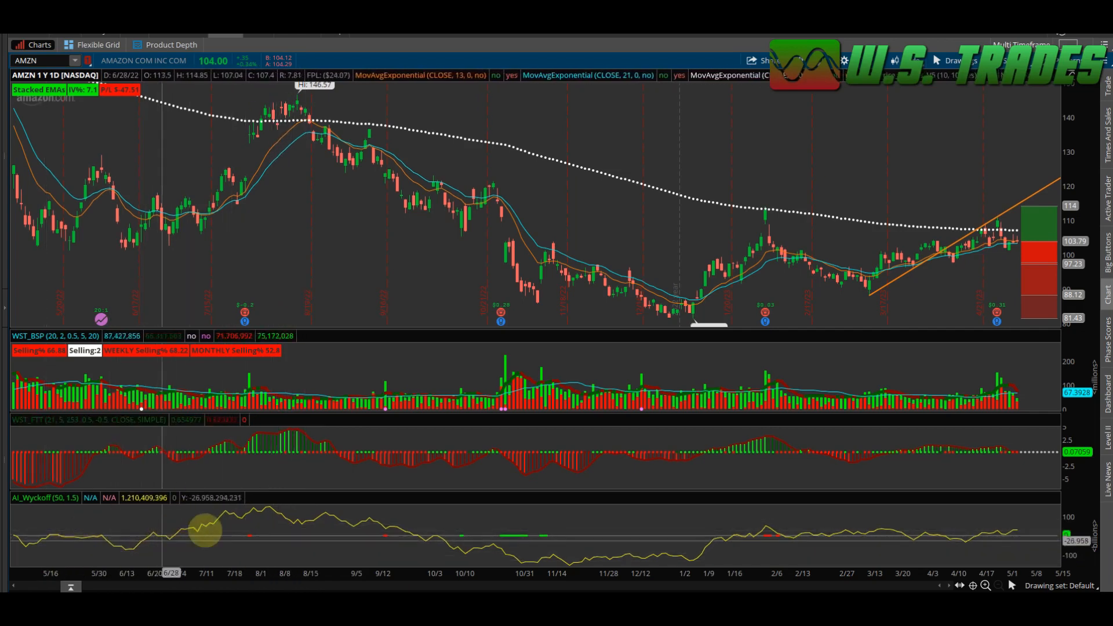
mouse_move(402, 543)
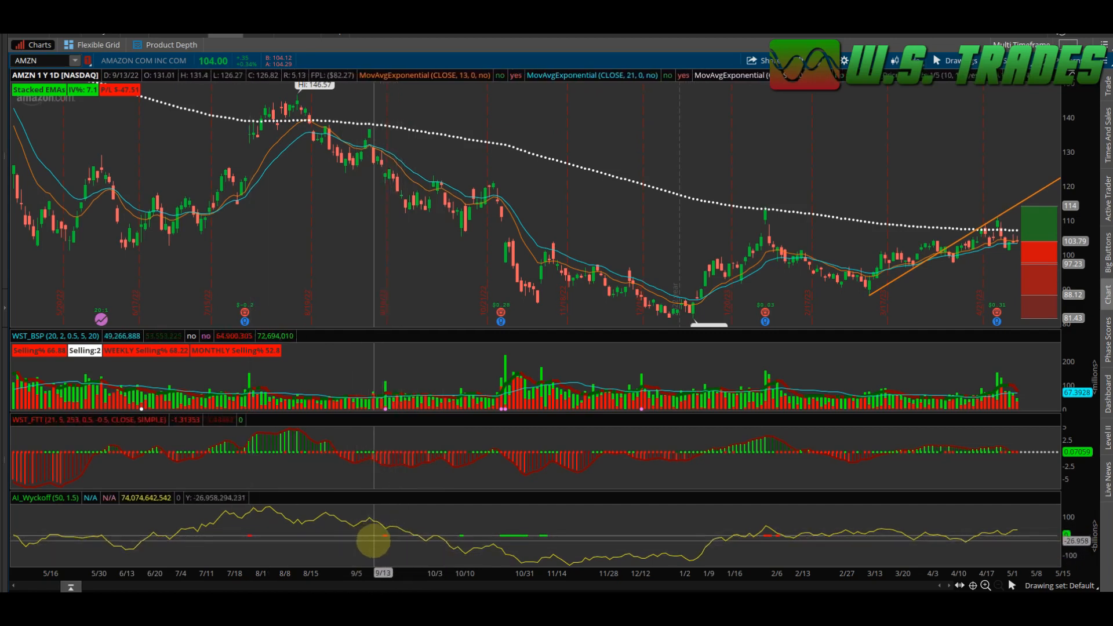
mouse_move(405, 538)
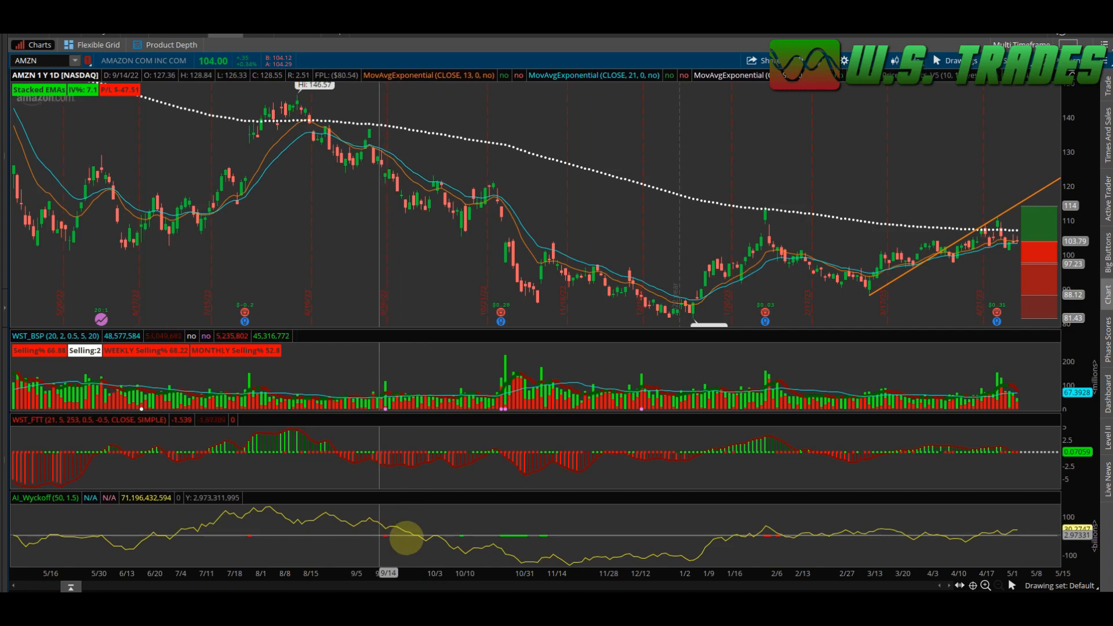
mouse_move(381, 545)
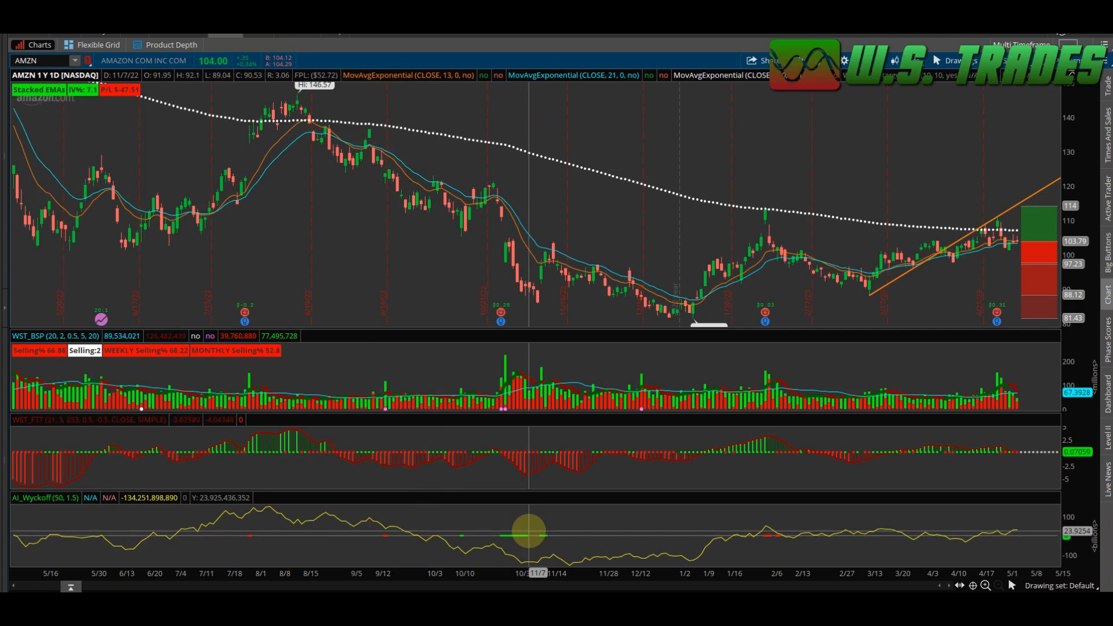
mouse_move(663, 435)
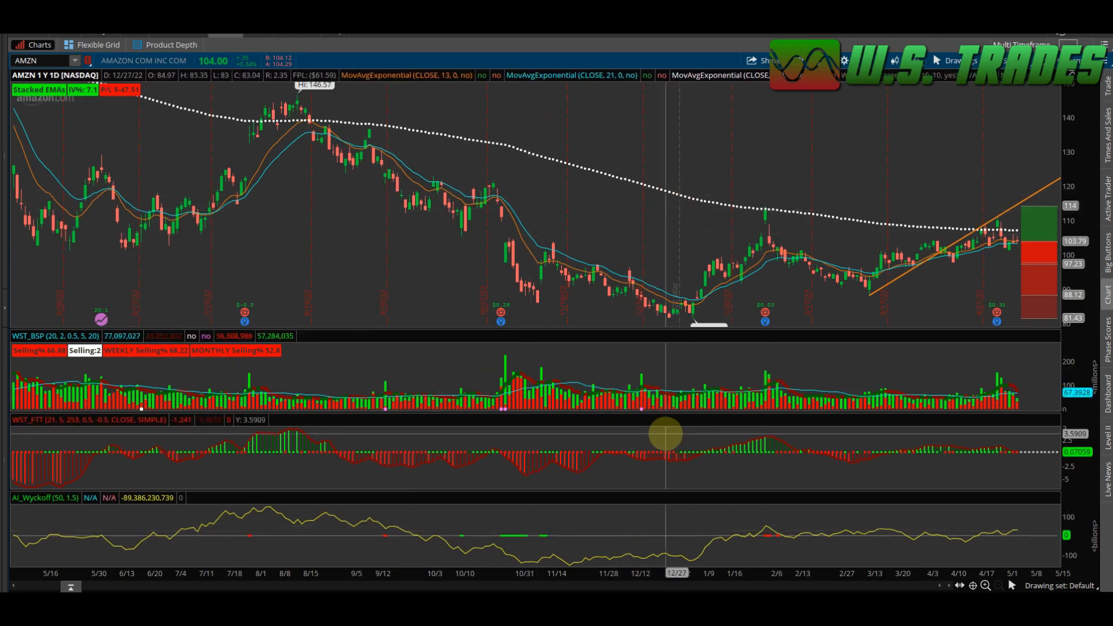
mouse_move(528, 543)
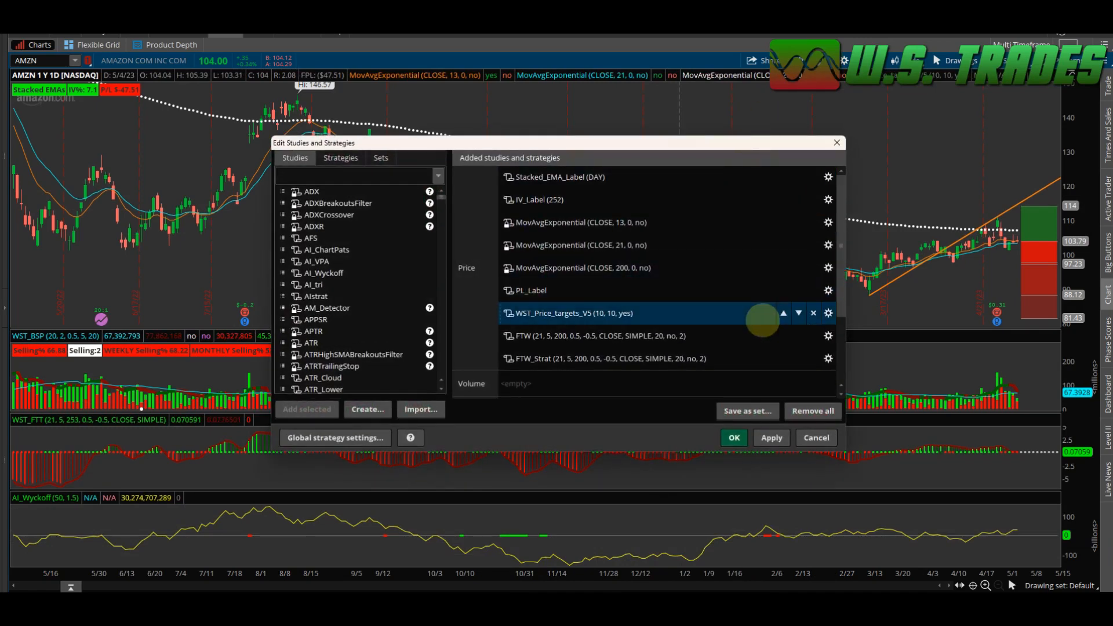
Check the AI_Wyckoff study settings (50, 1.5) unchanged, then apply the studies with OK.
scroll(down, 3)
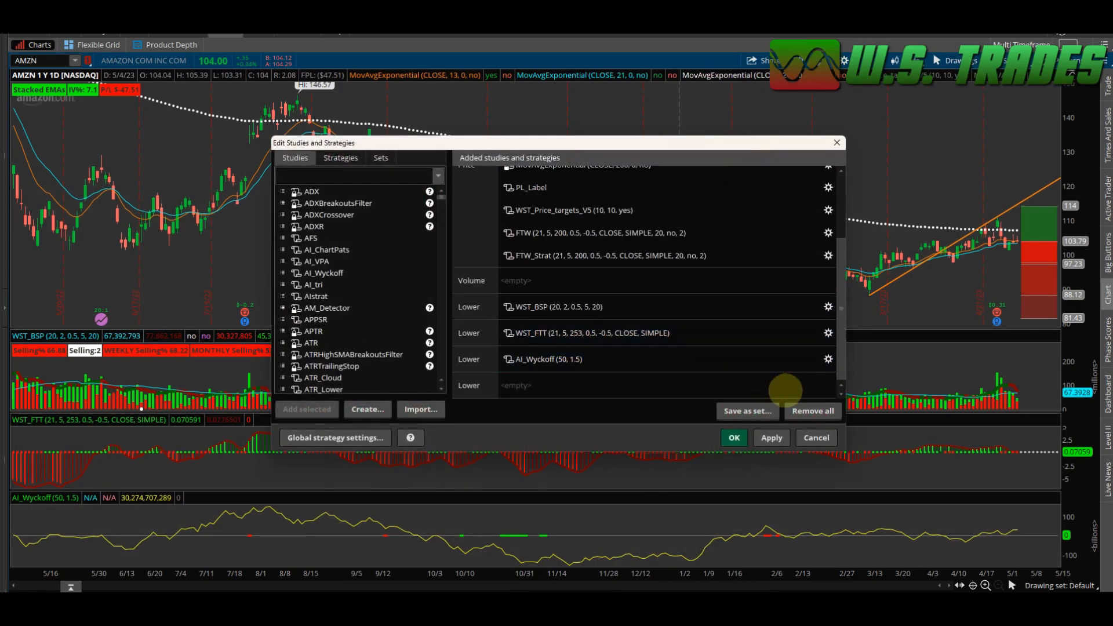
click(828, 359)
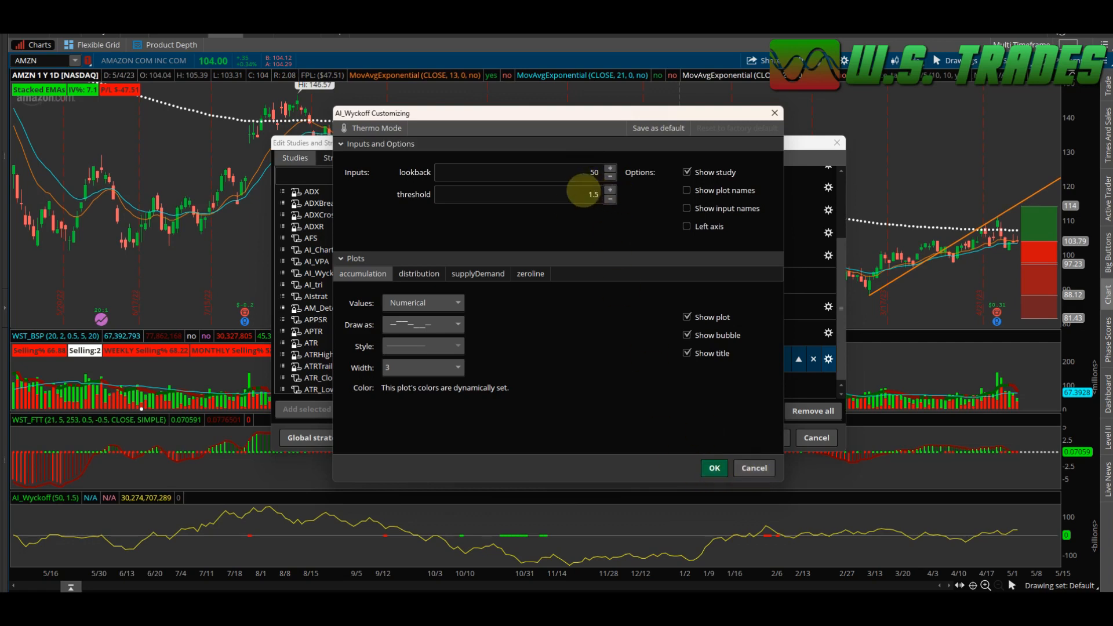
mouse_move(754, 468)
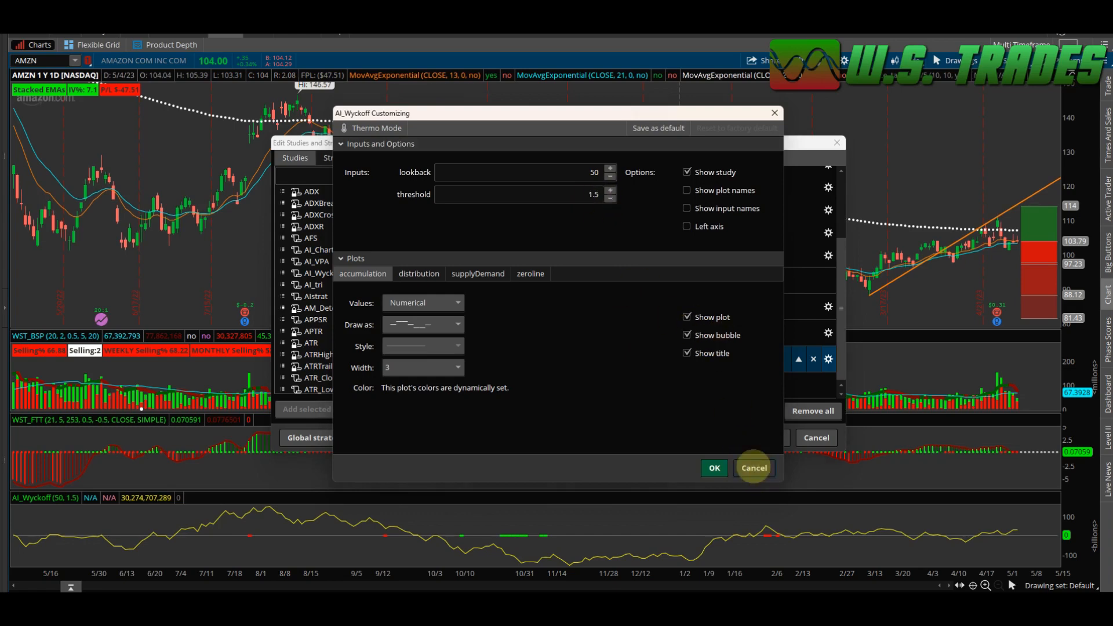
click(753, 468)
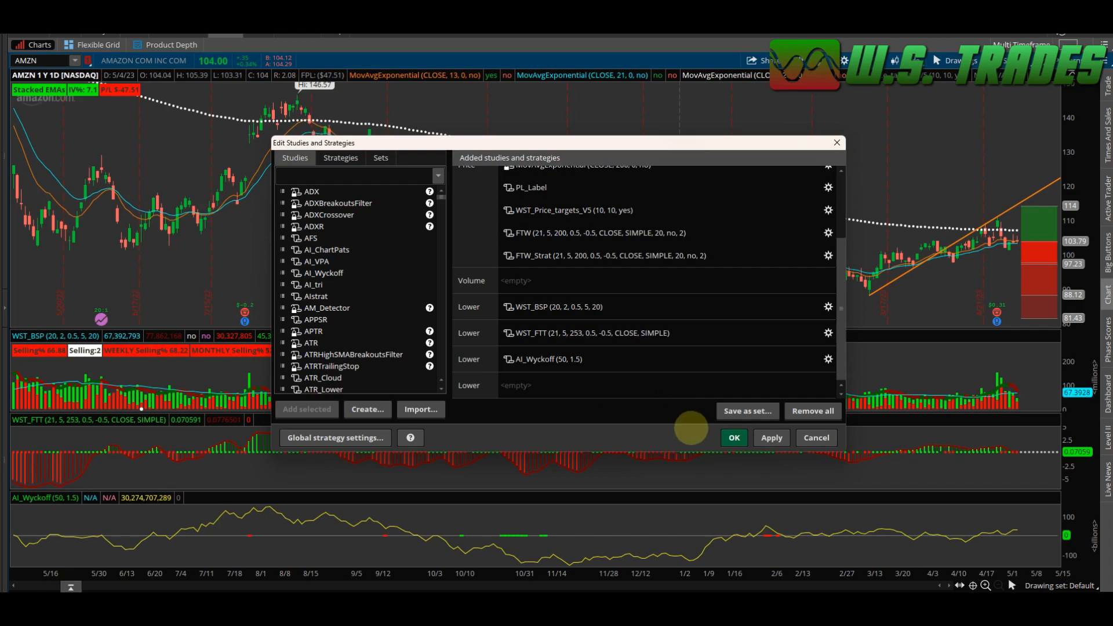
click(554, 359)
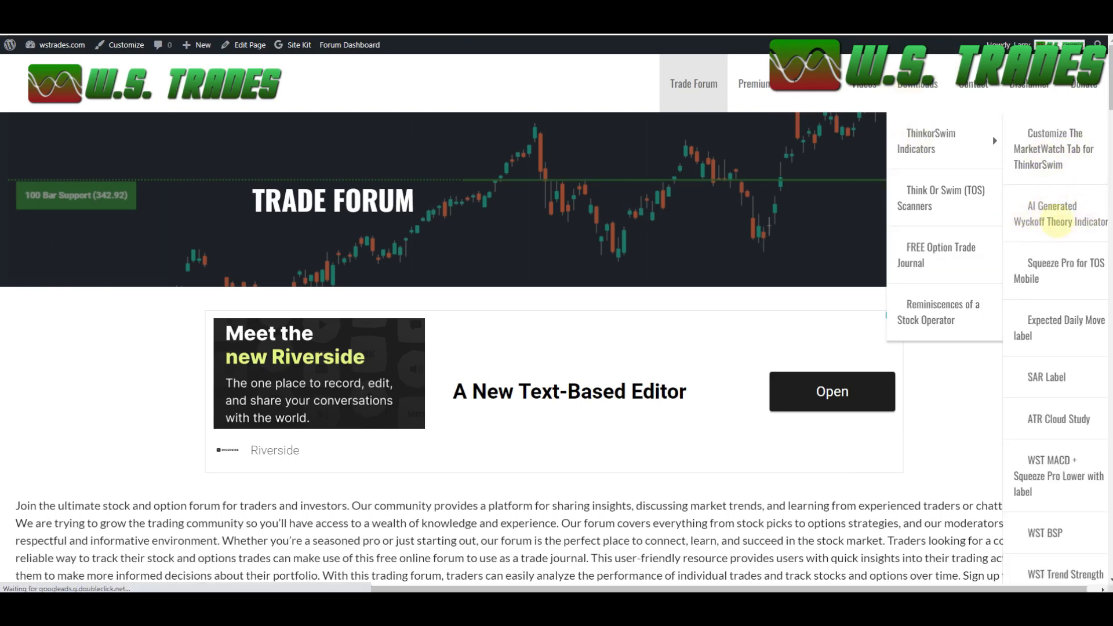
Open the AI Generated Wyckoff Theory Indicator post and read down to its download link.
click(1061, 214)
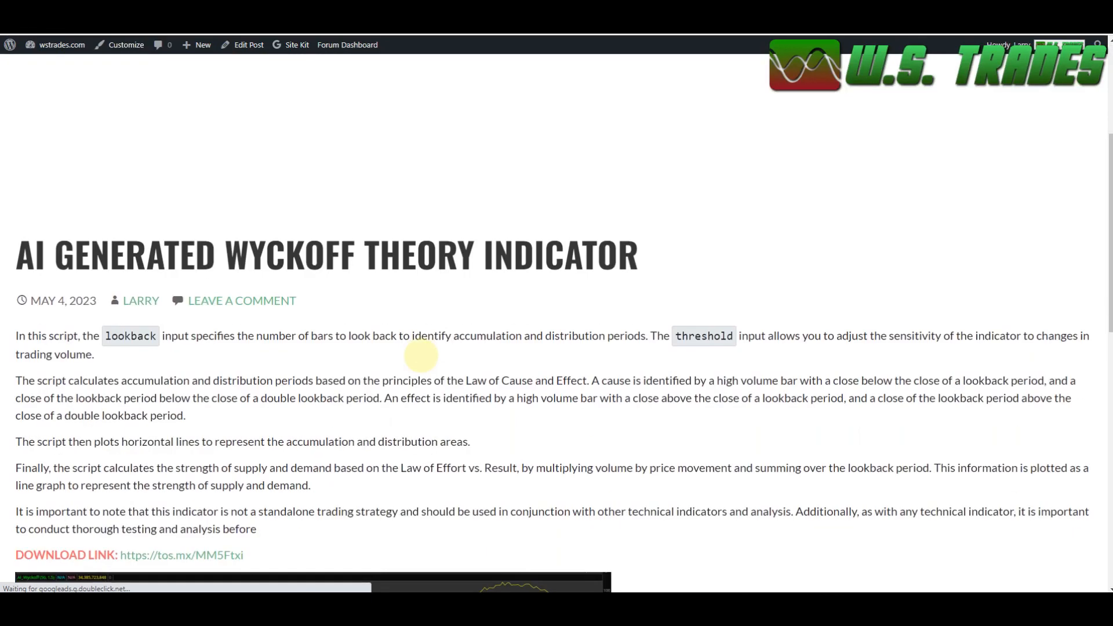
scroll(down, 3)
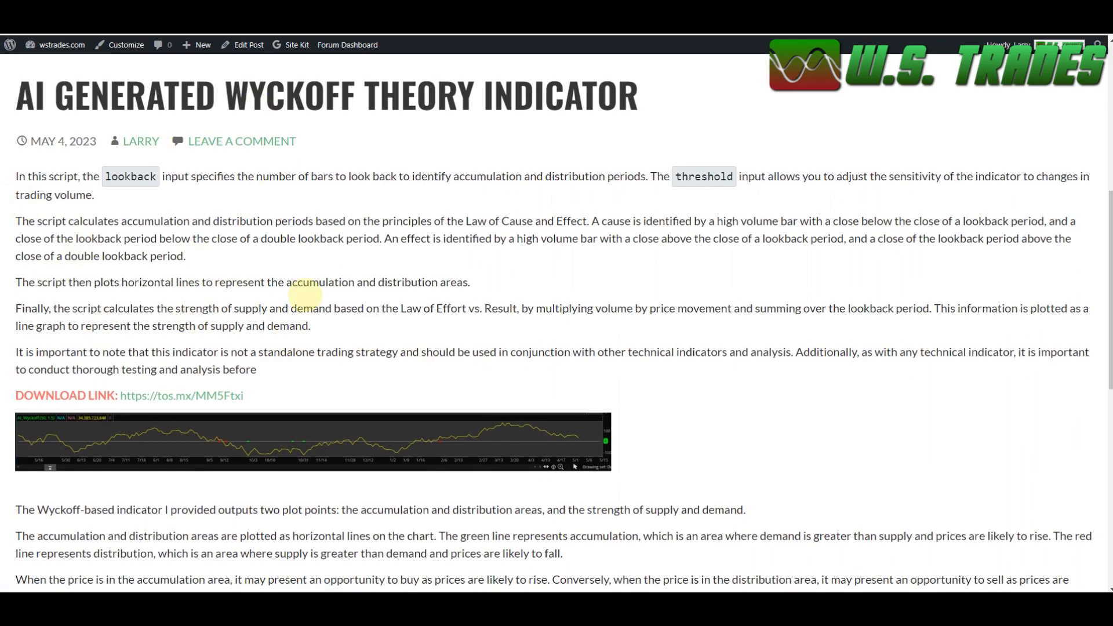
scroll(down, 3)
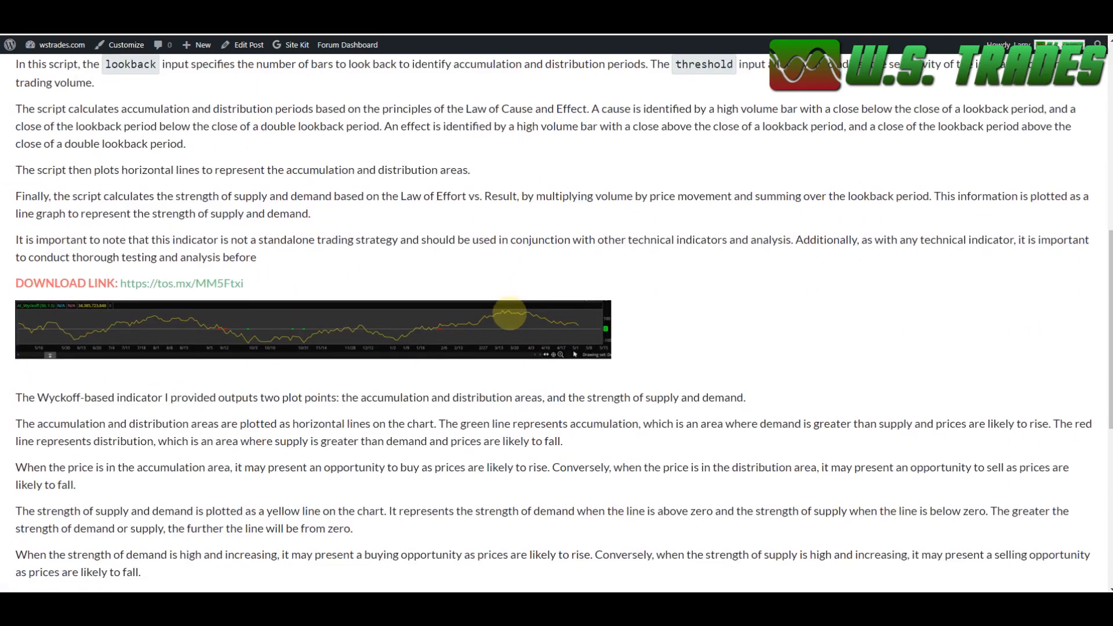
mouse_move(769, 385)
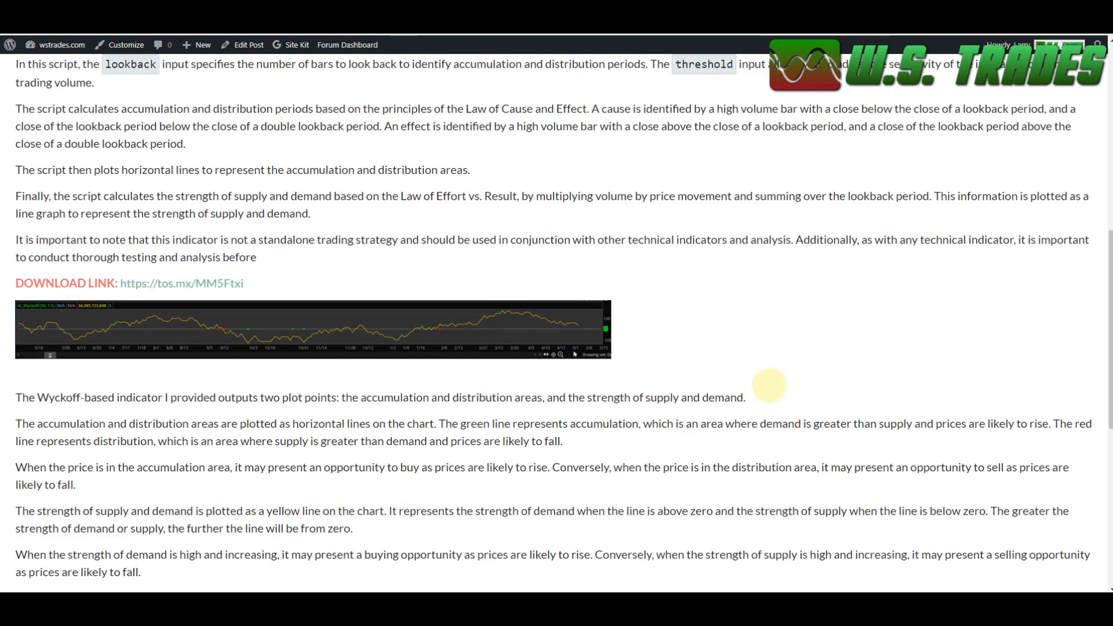
scroll(down, 3)
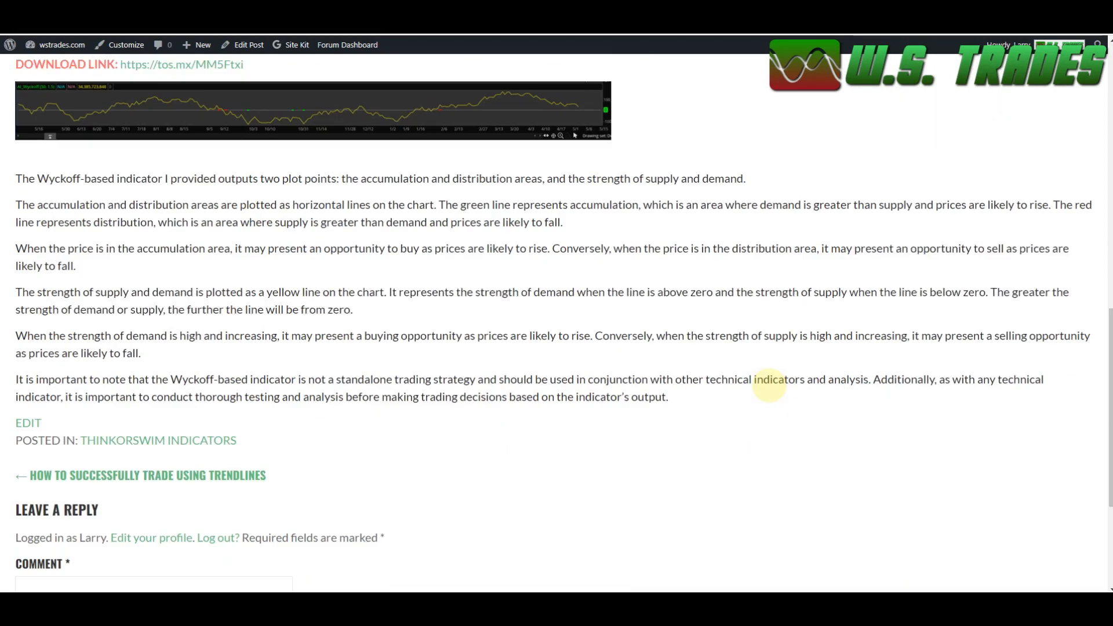
Scroll back up the post and select an item near its top.
scroll(up, 3)
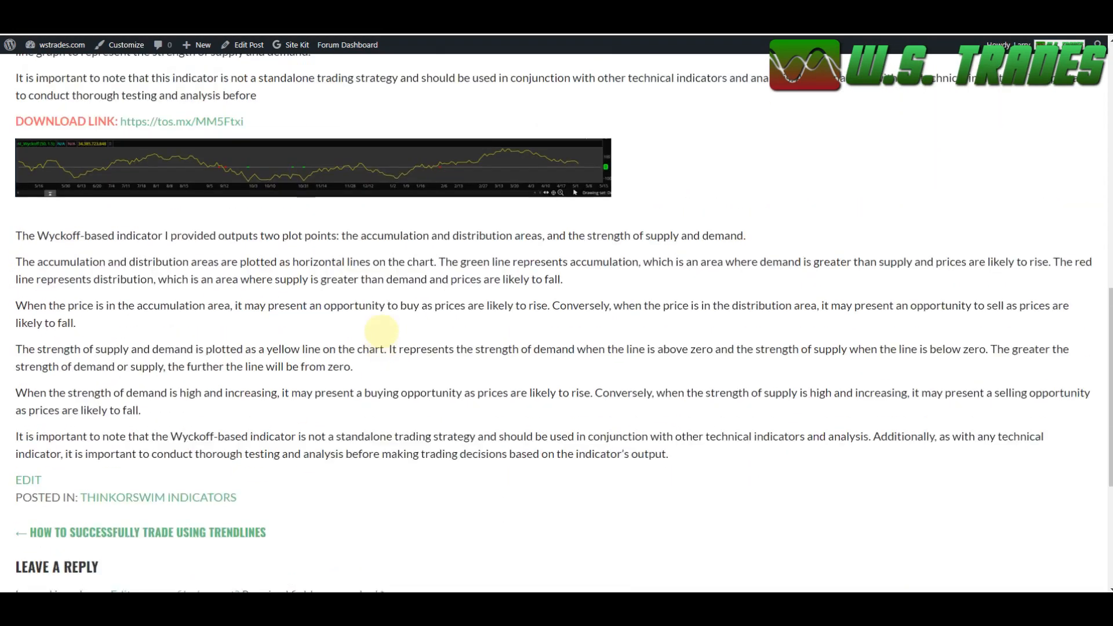
scroll(up, 3)
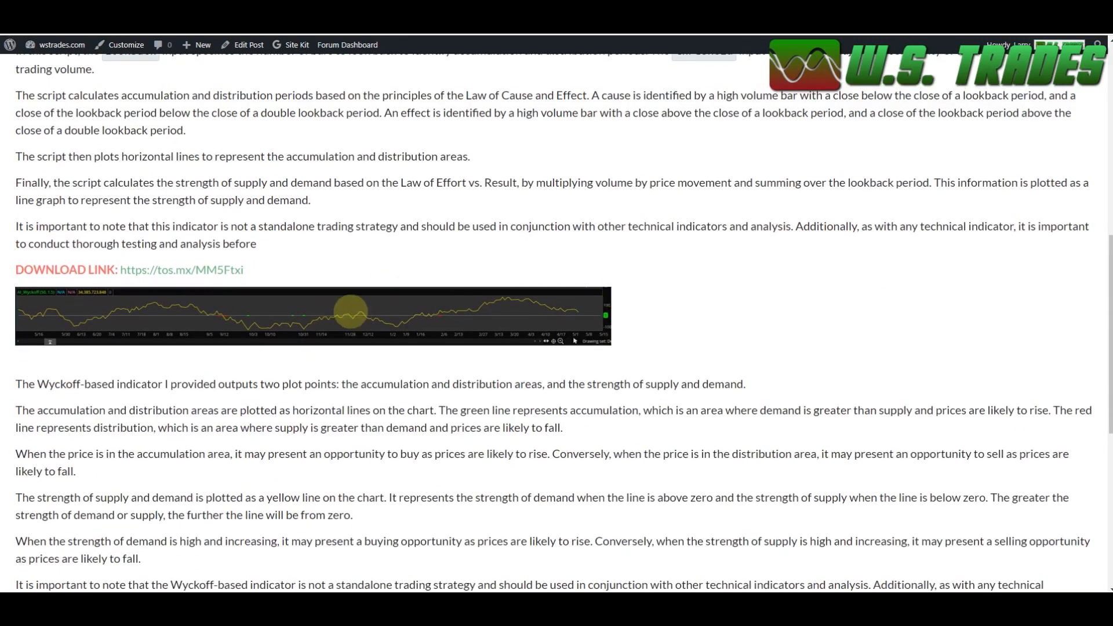
click(181, 270)
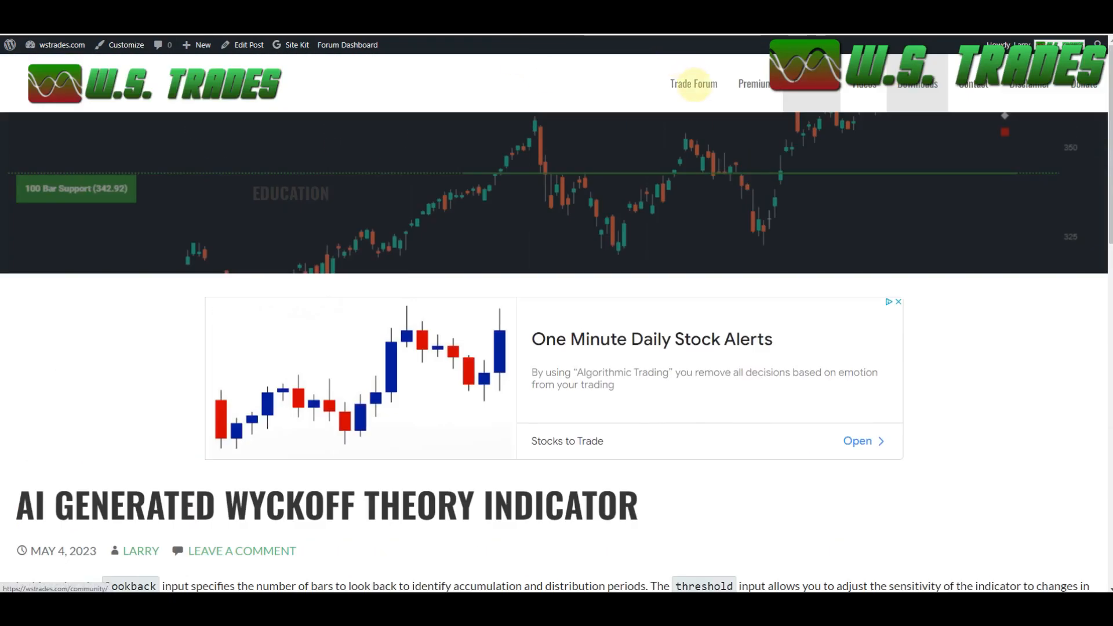
Go to the Trade Forum page and scroll through its forums and recent topics listings.
click(693, 83)
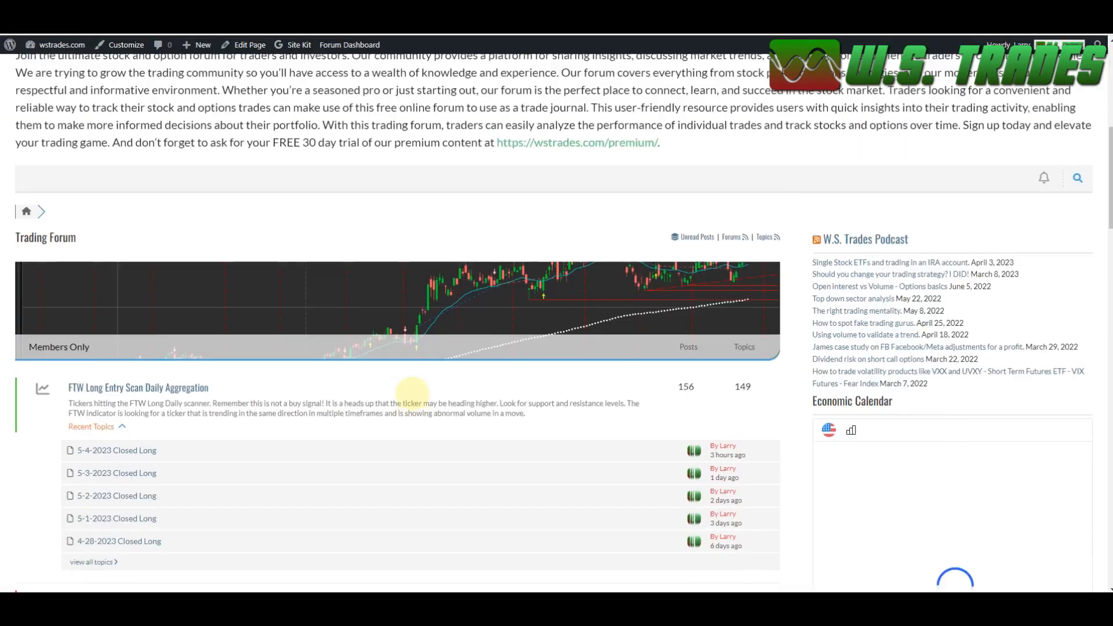
scroll(down, 3)
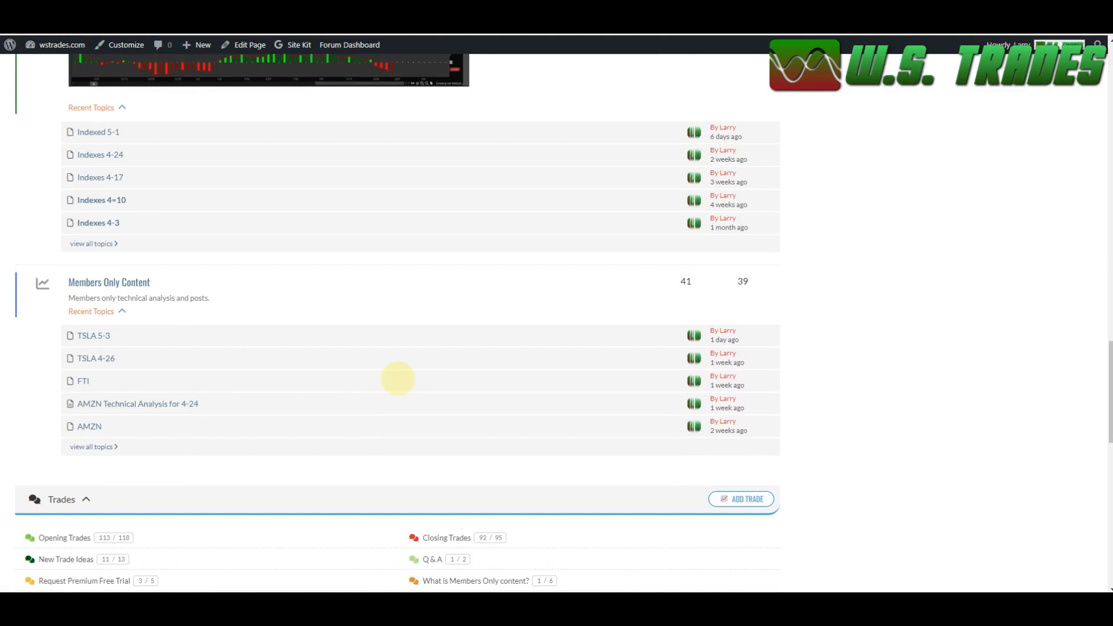
mouse_move(397, 305)
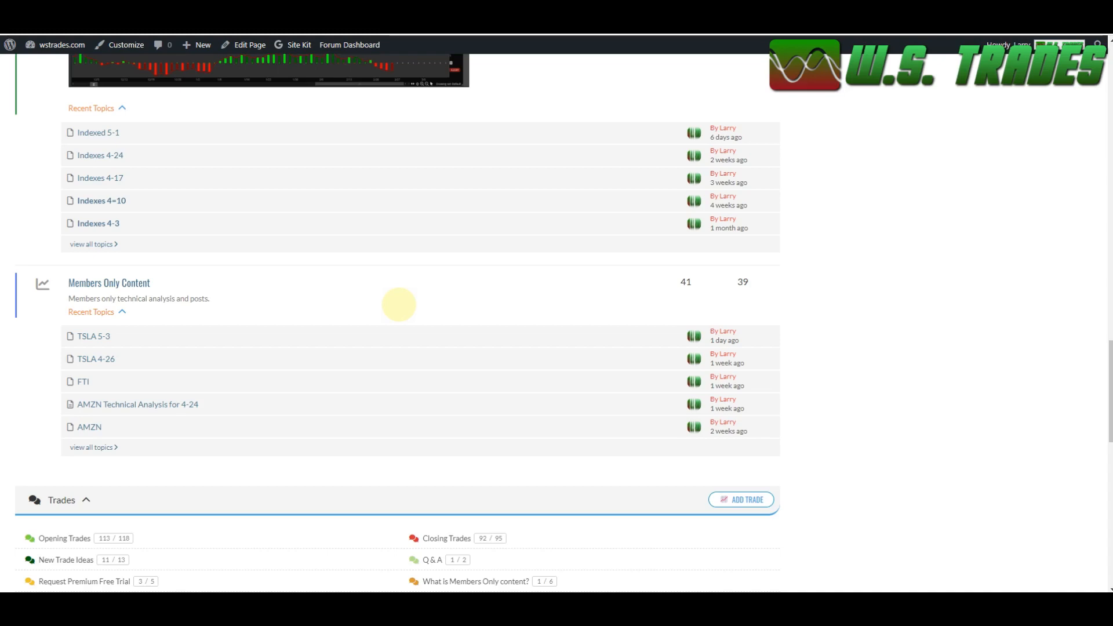
scroll(down, 3)
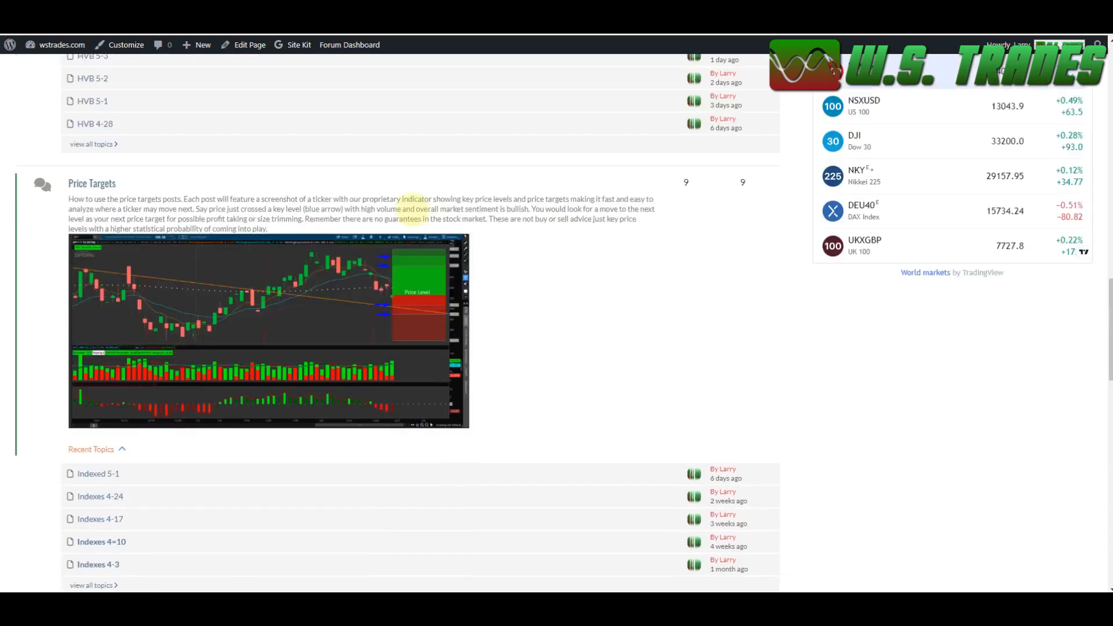
scroll(down, 3)
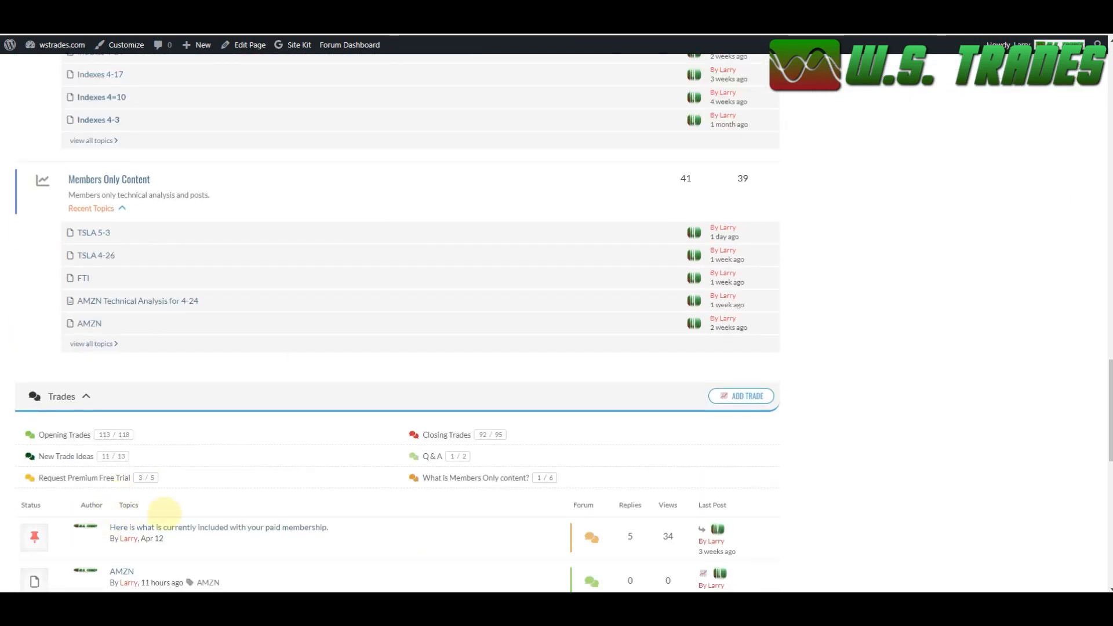
mouse_move(362, 486)
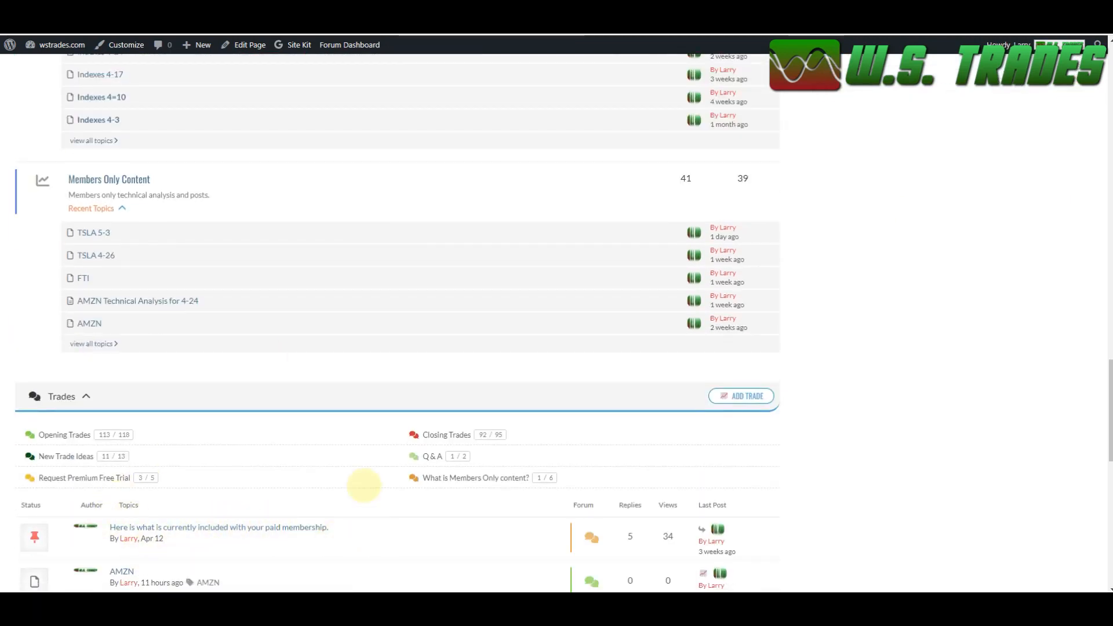
mouse_move(367, 452)
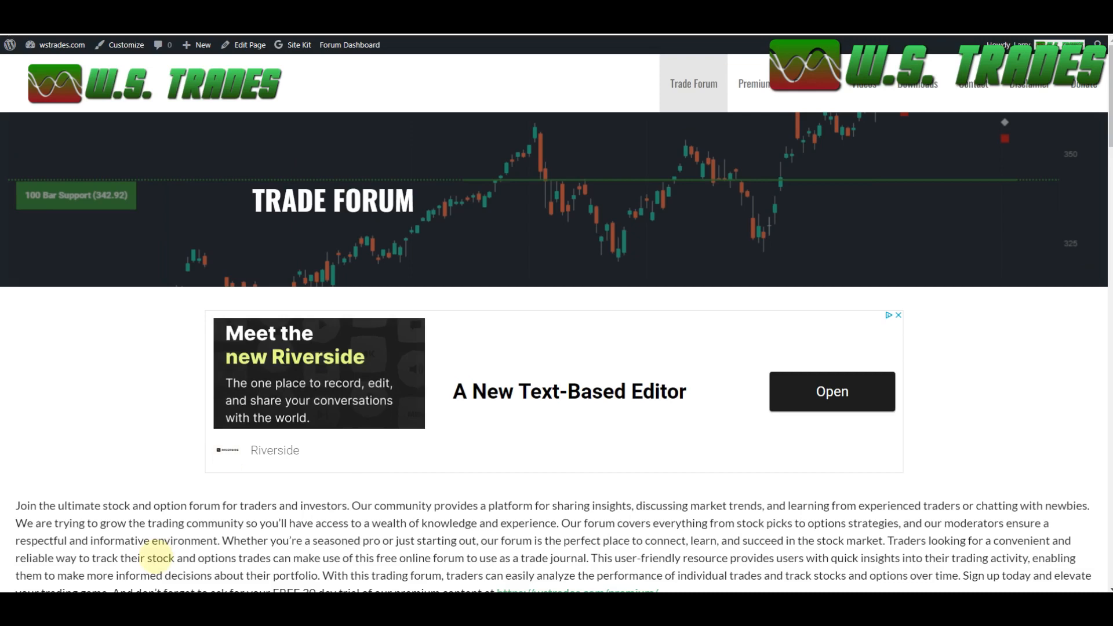
scroll(down, 3)
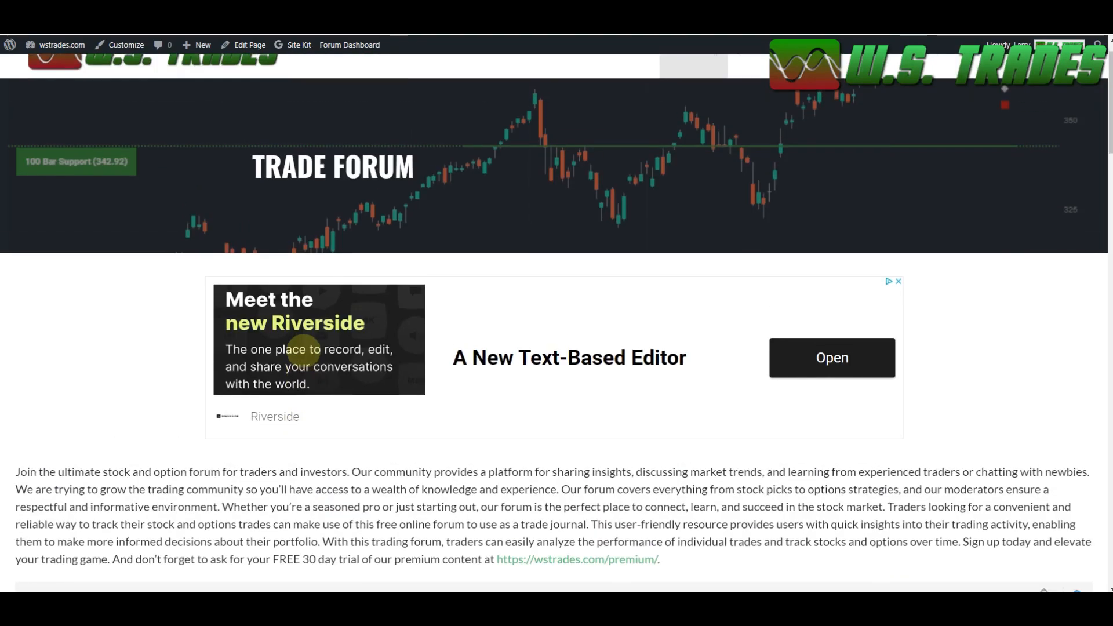
scroll(down, 3)
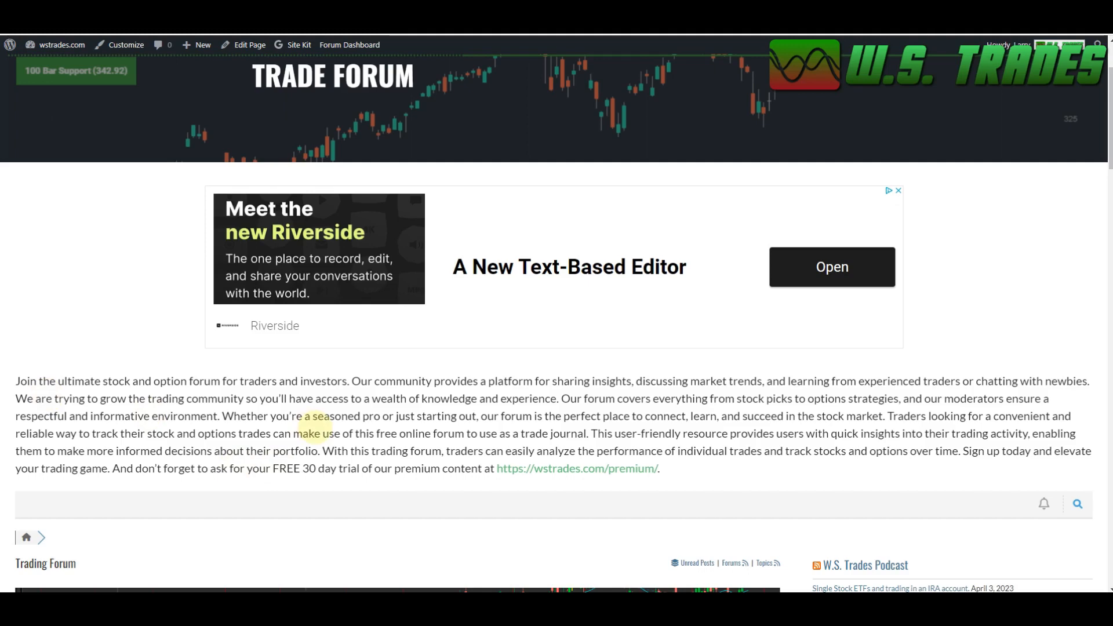
mouse_move(976, 345)
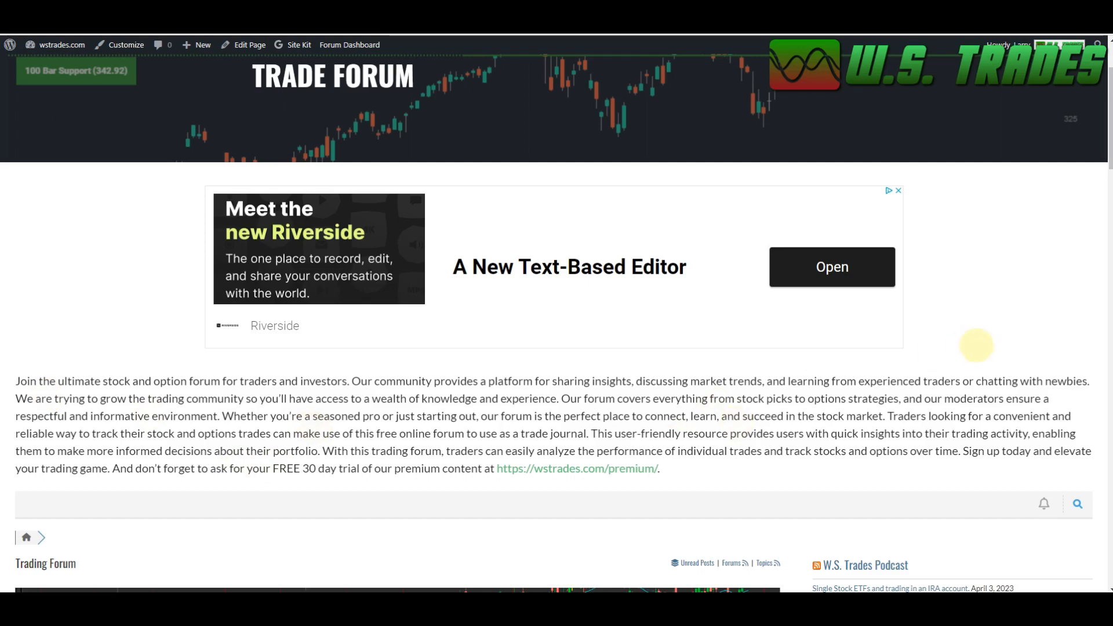
scroll(down, 3)
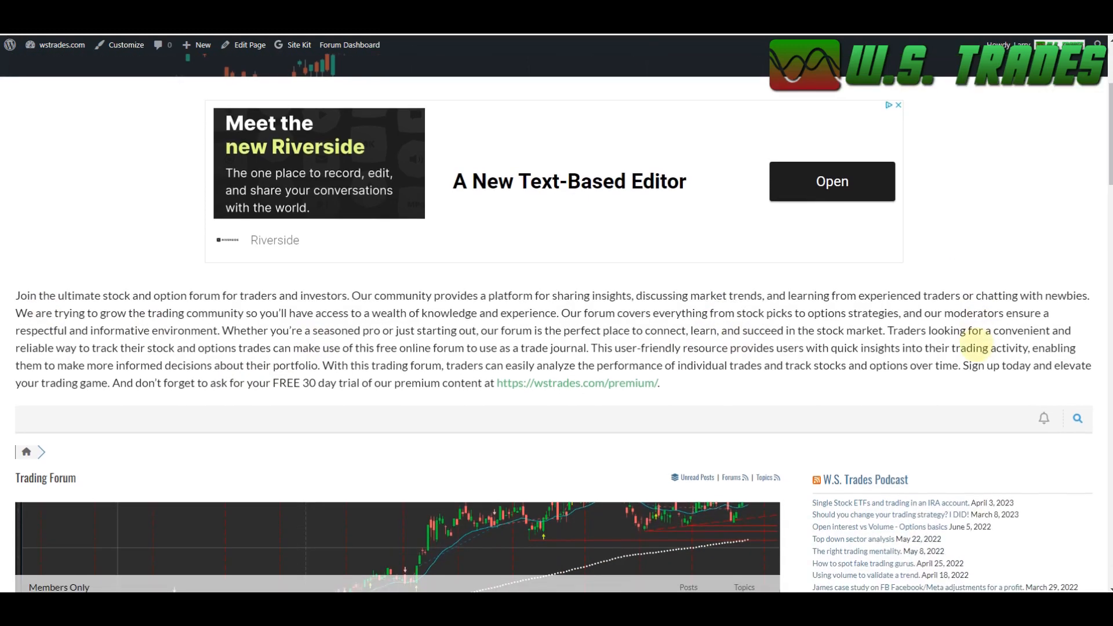